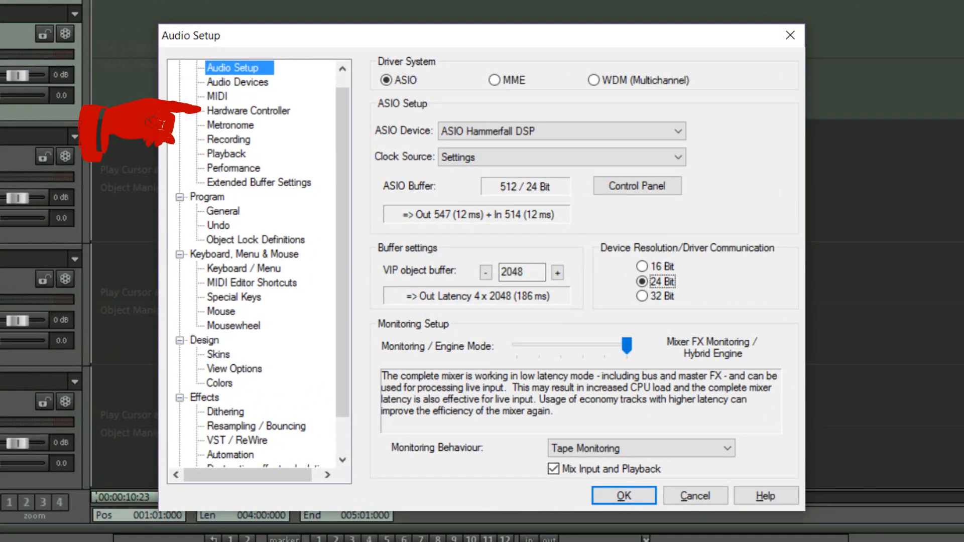
Select Hardware Controller in the setup dialog's left tree
left_click(248, 110)
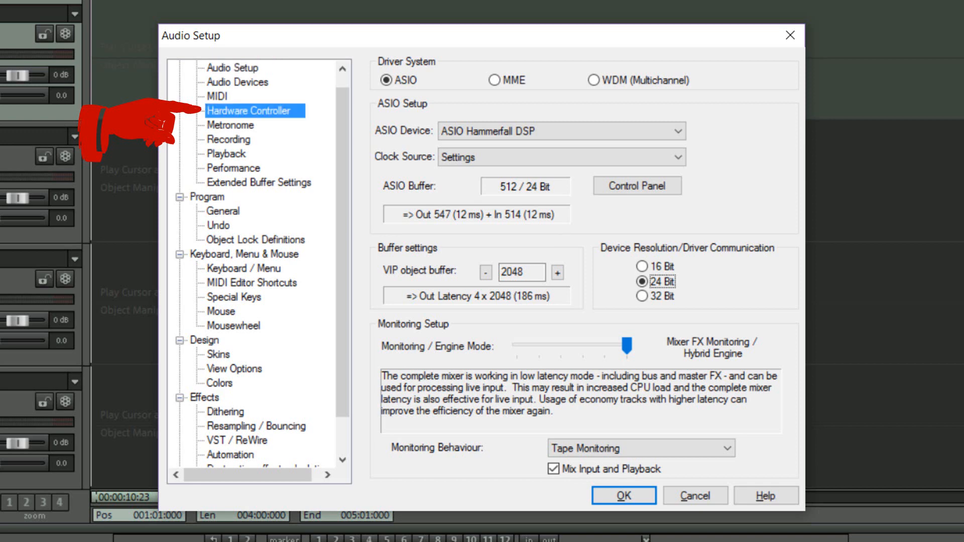
left_click(248, 110)
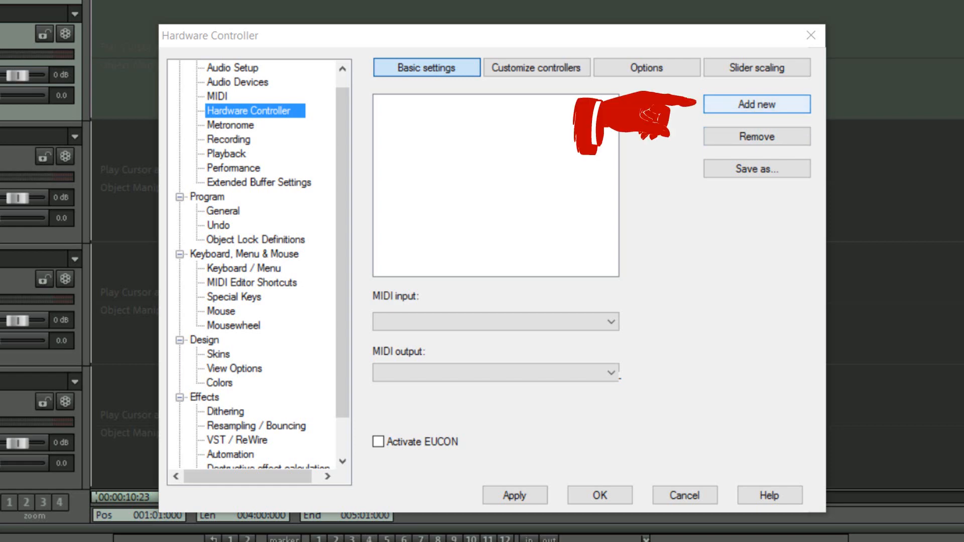
Add a new blank controller template with RayDAT Midi Port 2 as its MIDI input
left_click(755, 103)
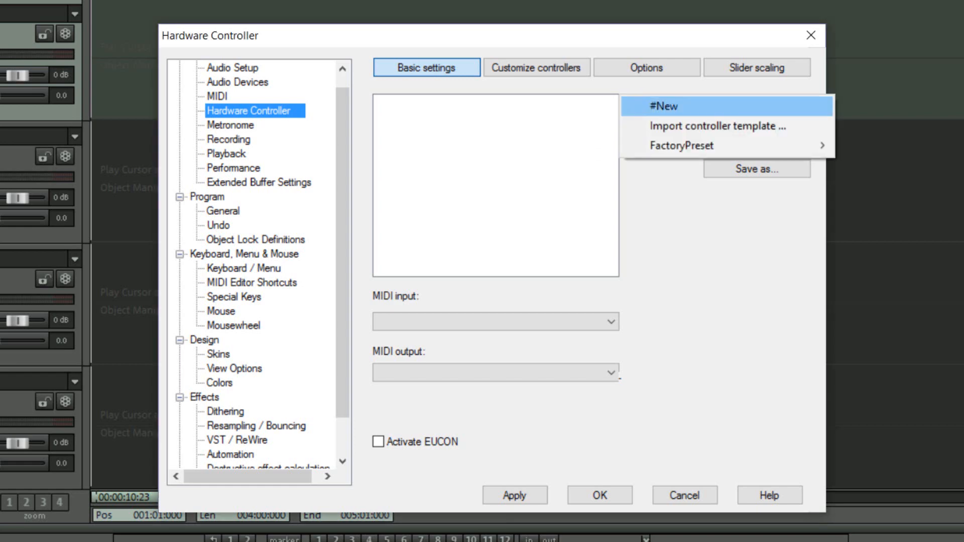
left_click(662, 106)
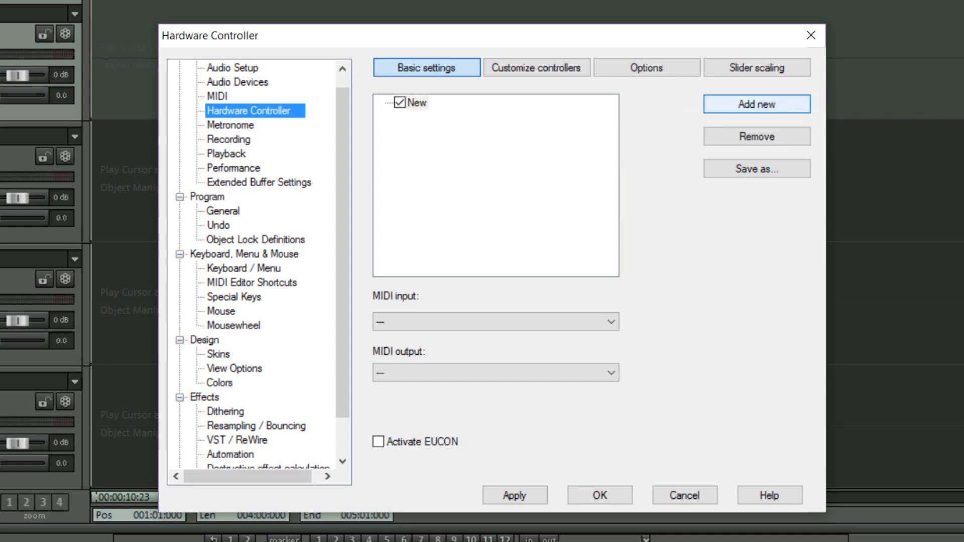
left_click(495, 320)
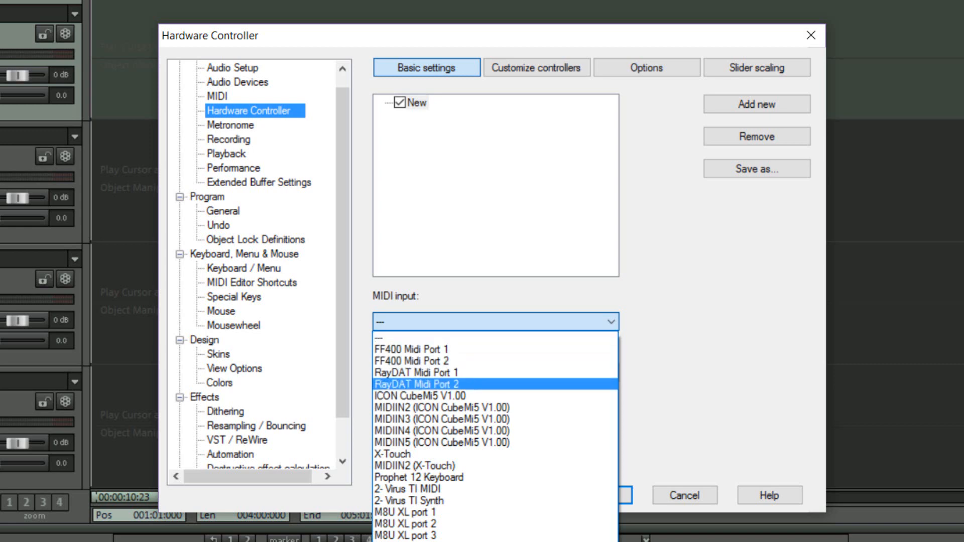
left_click(417, 383)
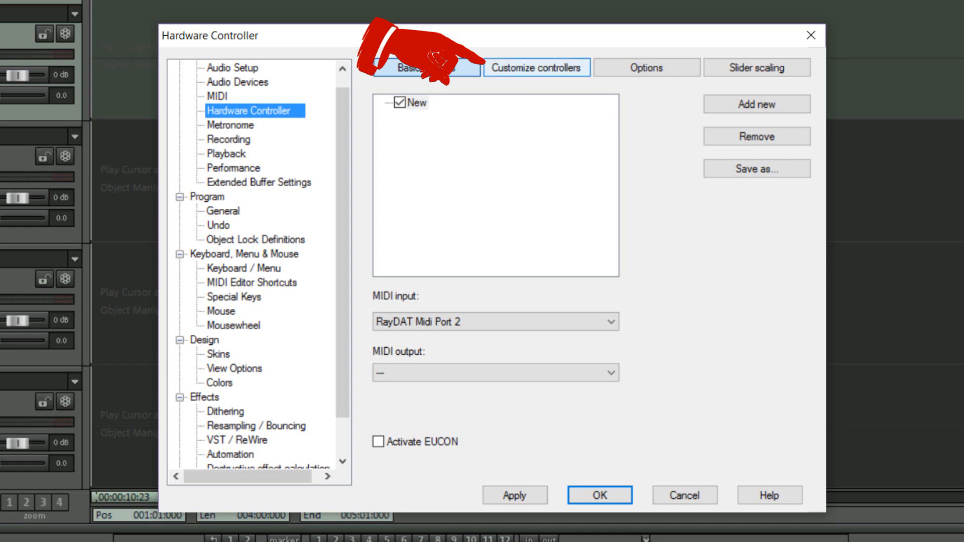
In Customize controllers, MIDI-learn three keyboard keys as buttons 906000, 905f00 and 905e00
left_click(536, 68)
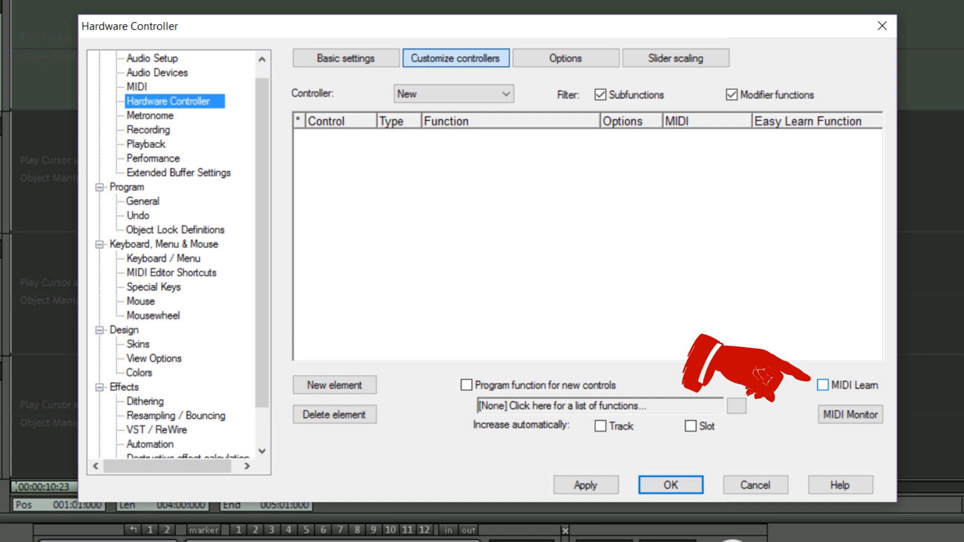
left_click(830, 385)
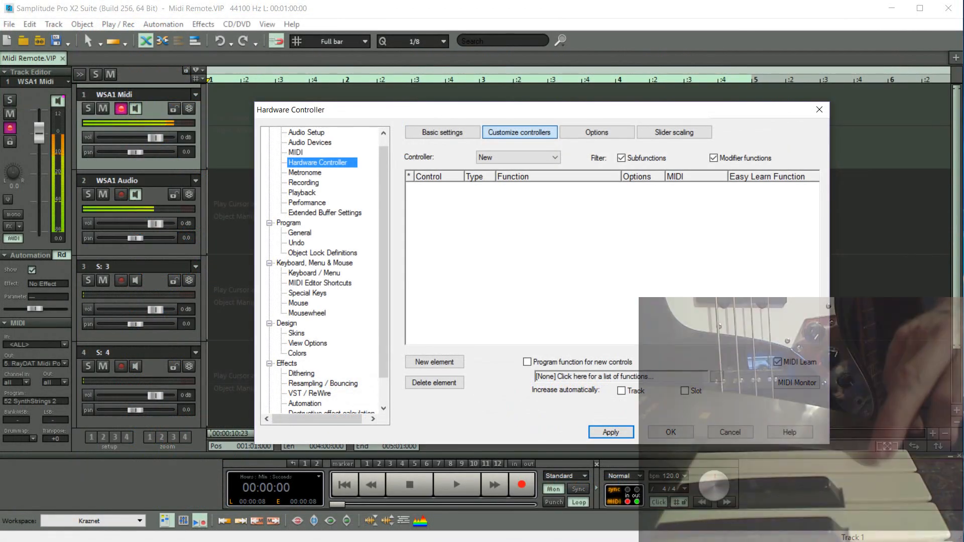
left_click(433, 362)
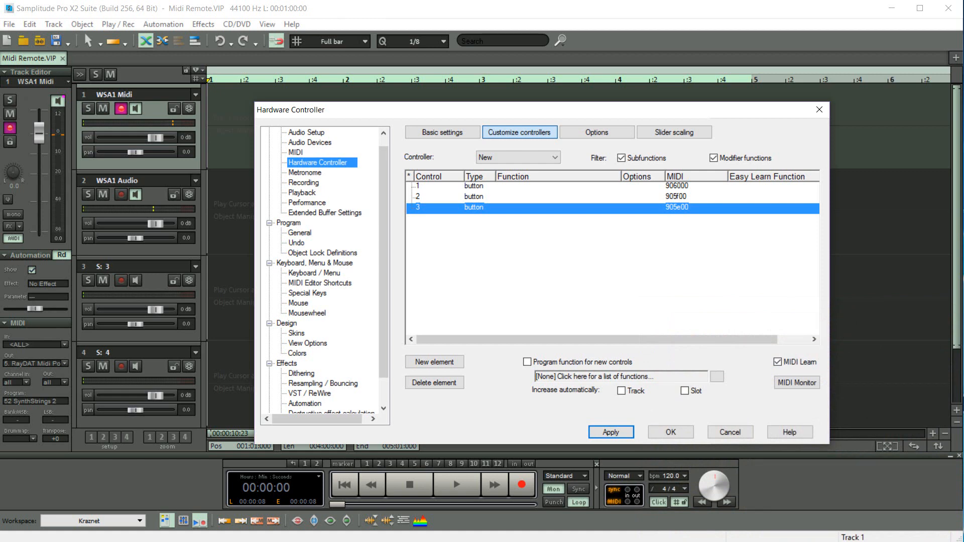
left_click(778, 362)
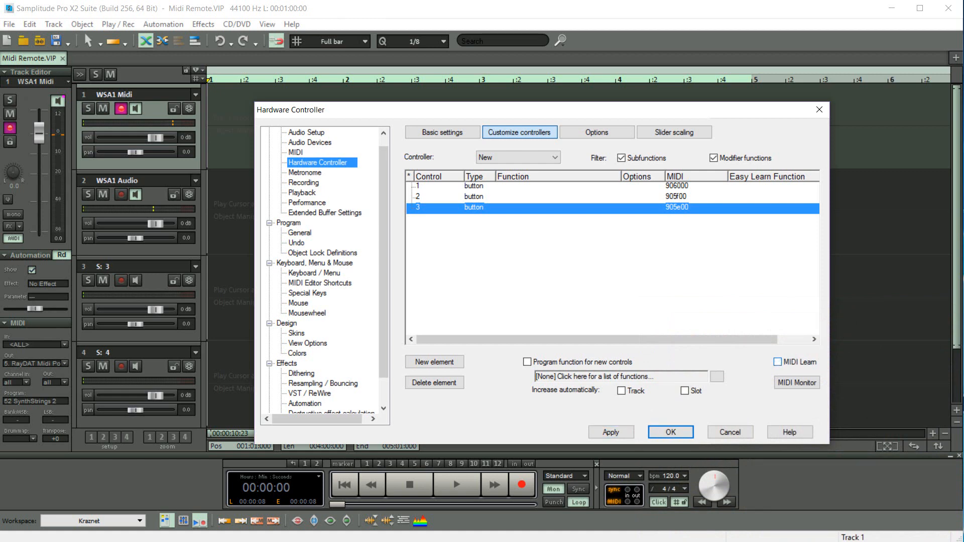
left_click(473, 186)
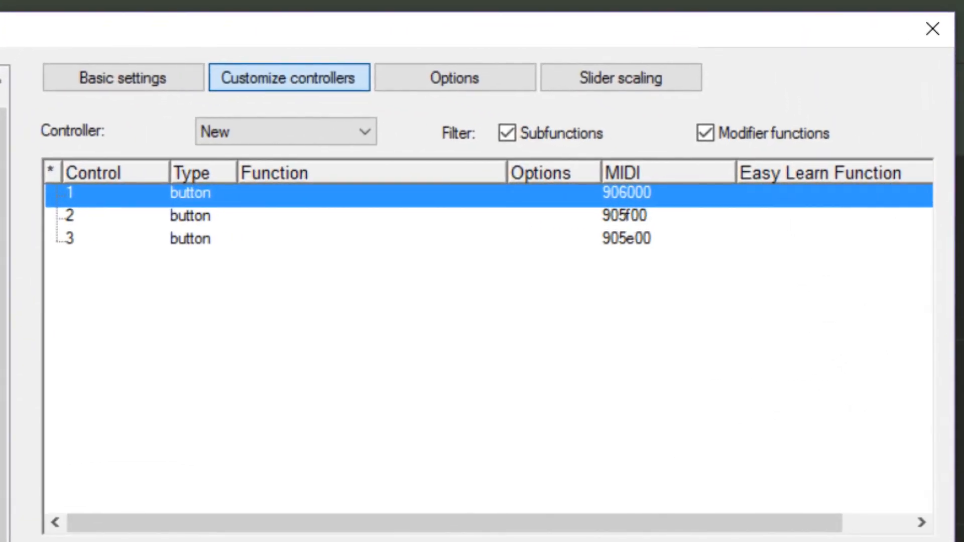
Keep control 1 a button and assign it the Transport Record function
left_click(191, 193)
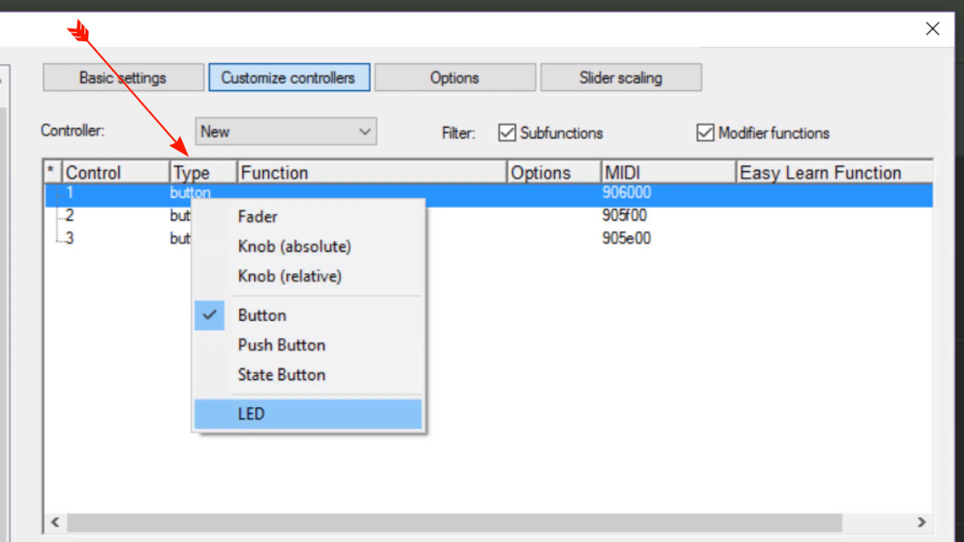
mouse_move(258, 217)
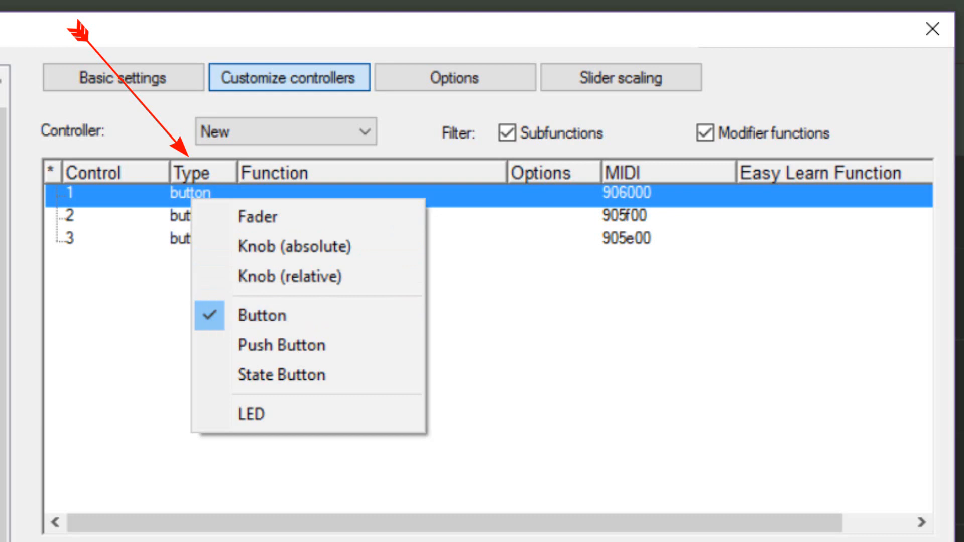
left_click(261, 316)
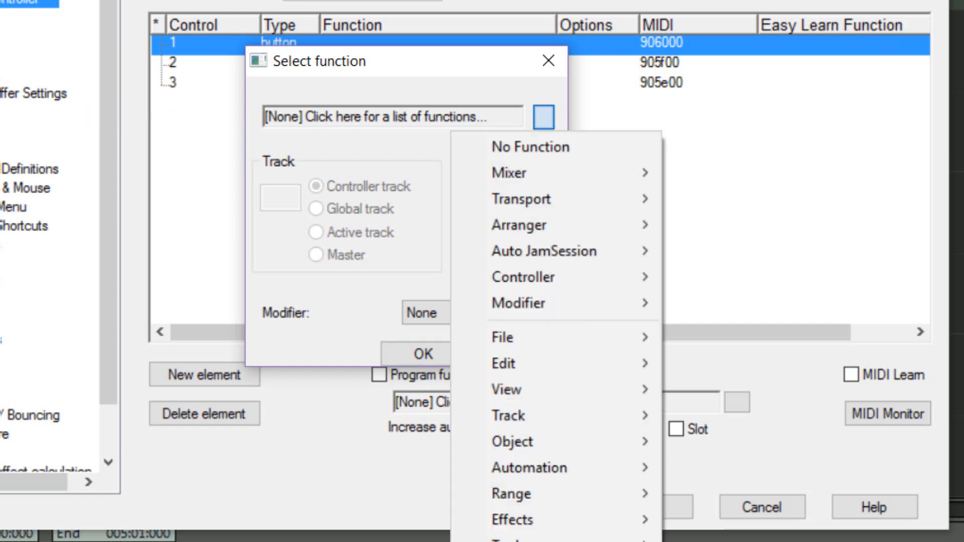
mouse_move(520, 198)
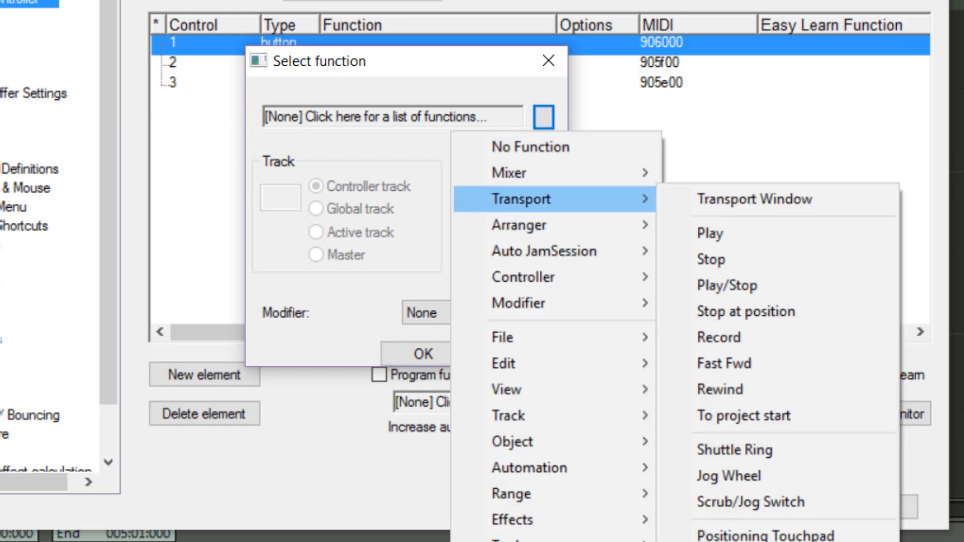
mouse_move(745, 311)
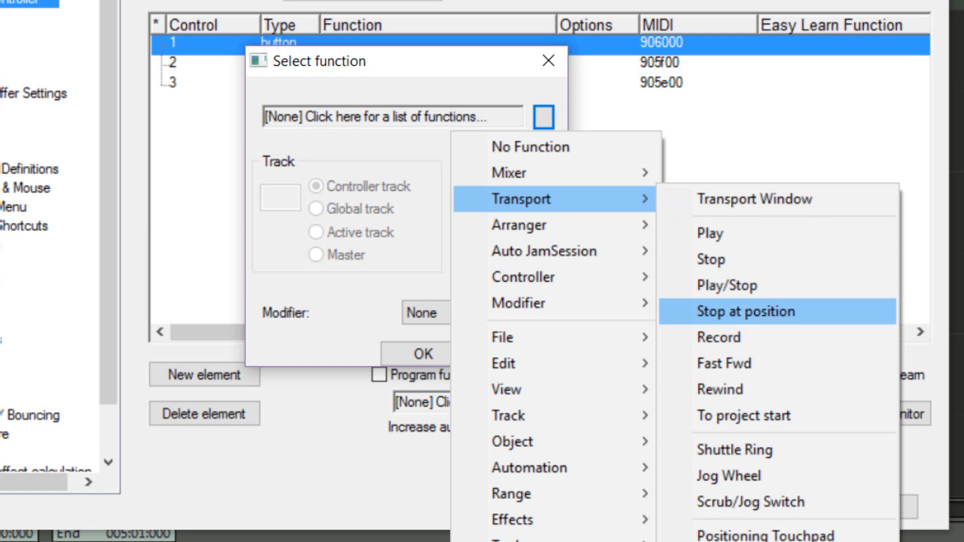
left_click(717, 337)
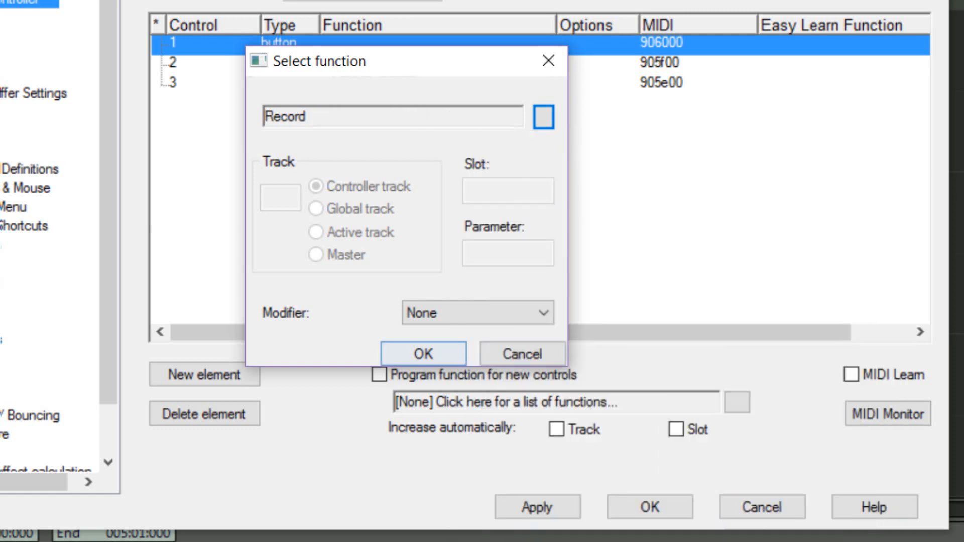
left_click(422, 353)
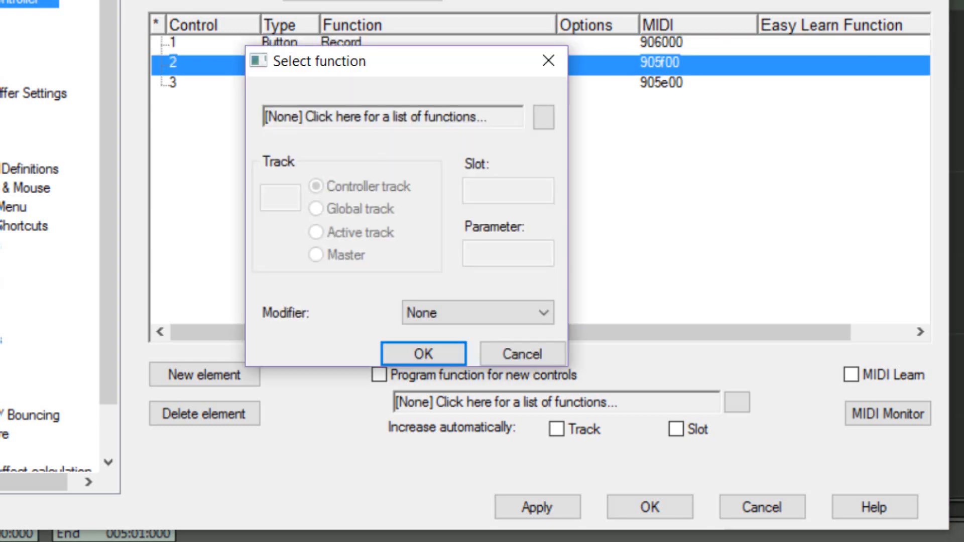
Assign Play/Stop to control 2 and Edit > Undo to control 3
left_click(542, 117)
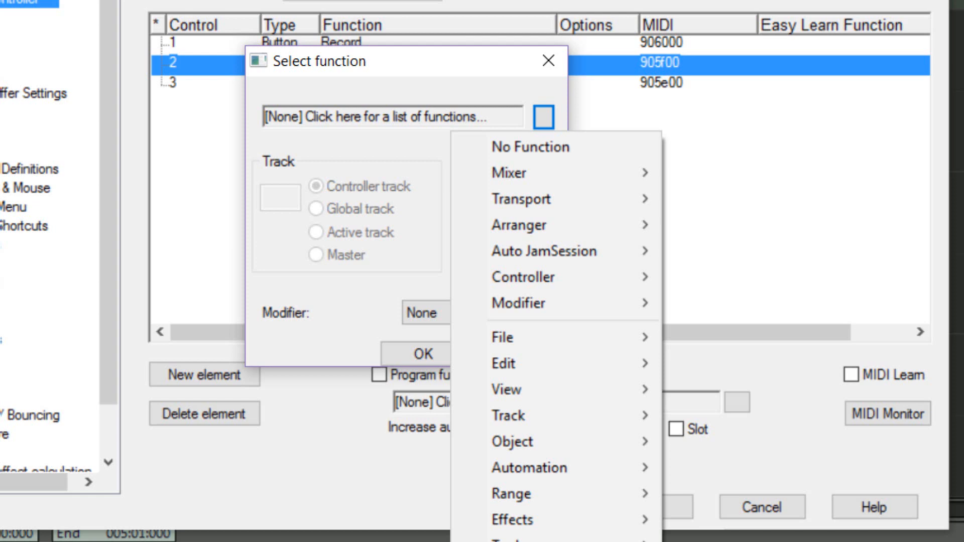
mouse_move(520, 199)
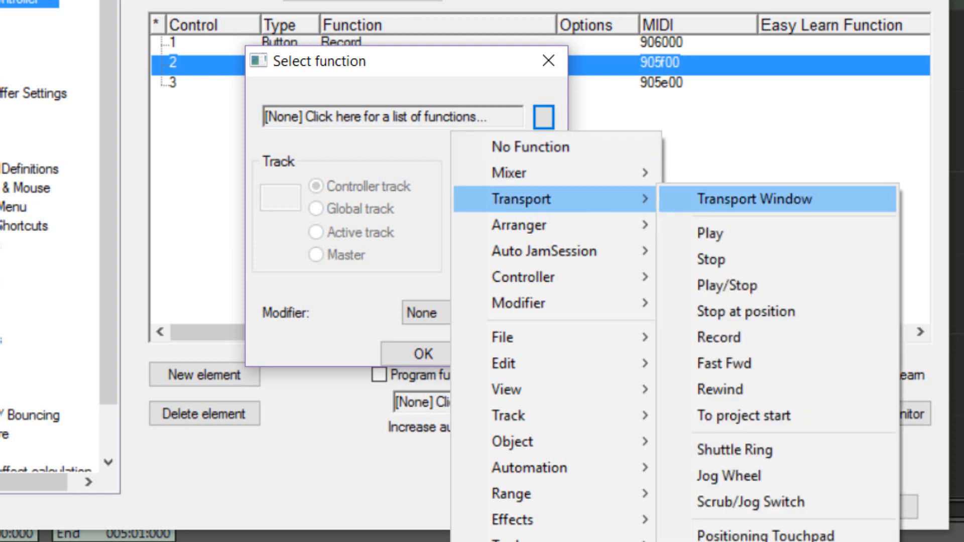
mouse_move(728, 285)
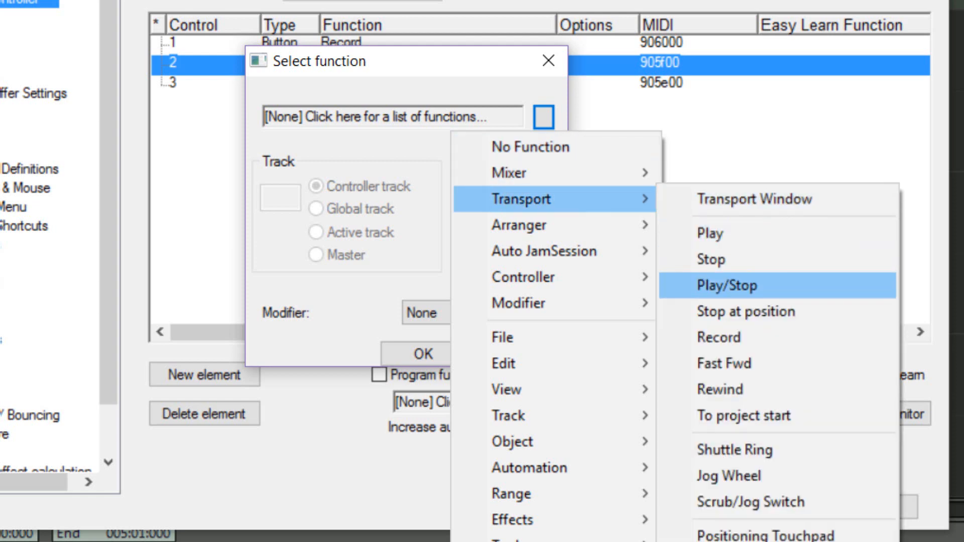
left_click(727, 285)
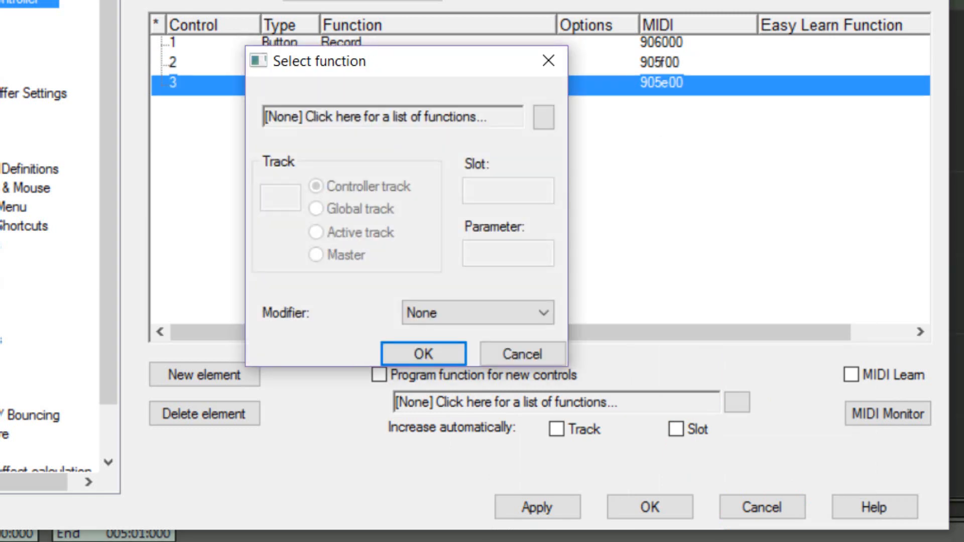
left_click(543, 117)
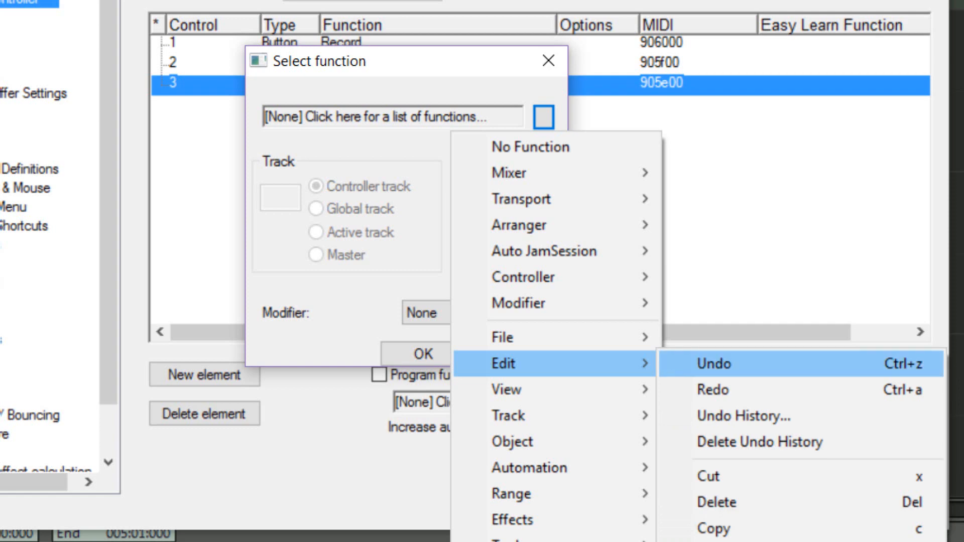
left_click(712, 363)
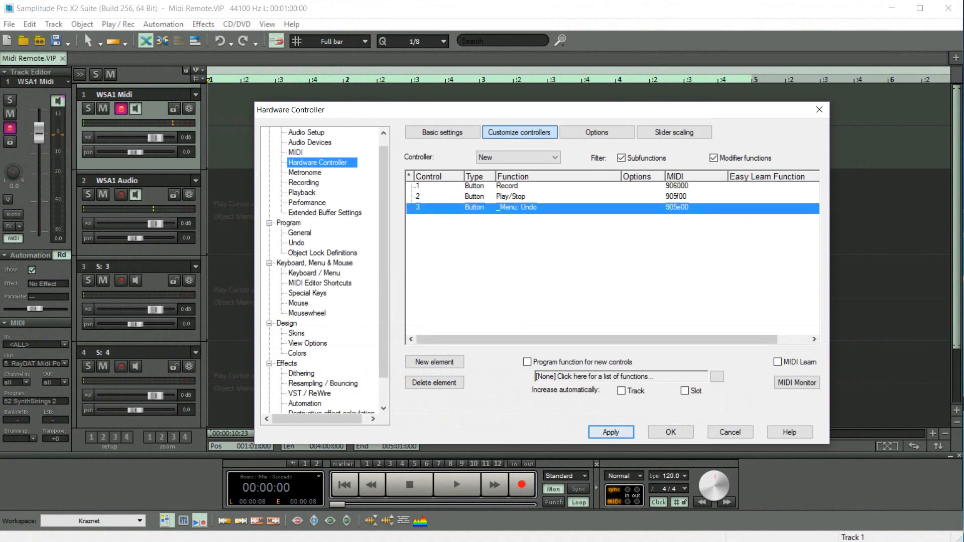
Save the controller setup as 'WSA1 Remote' from Basic settings and confirm the dialog
left_click(441, 131)
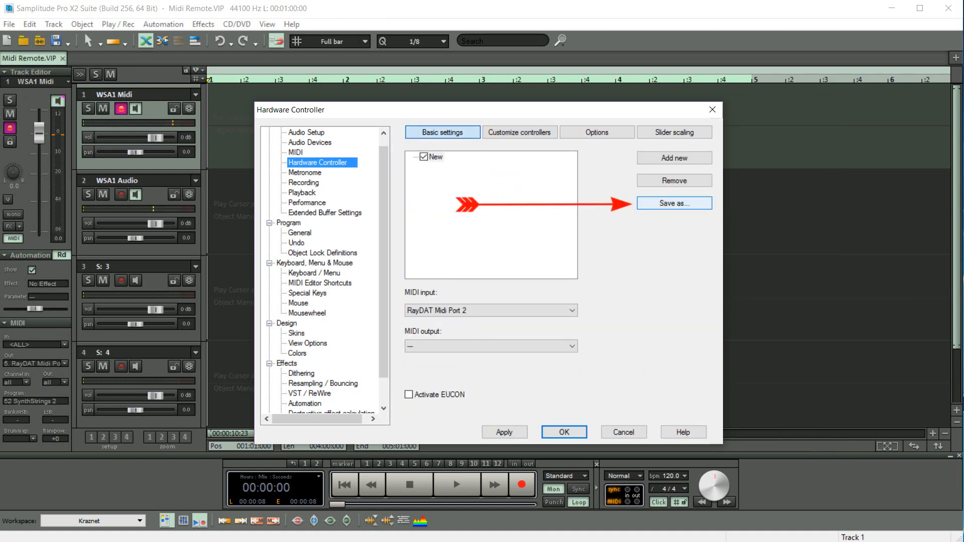
left_click(672, 203)
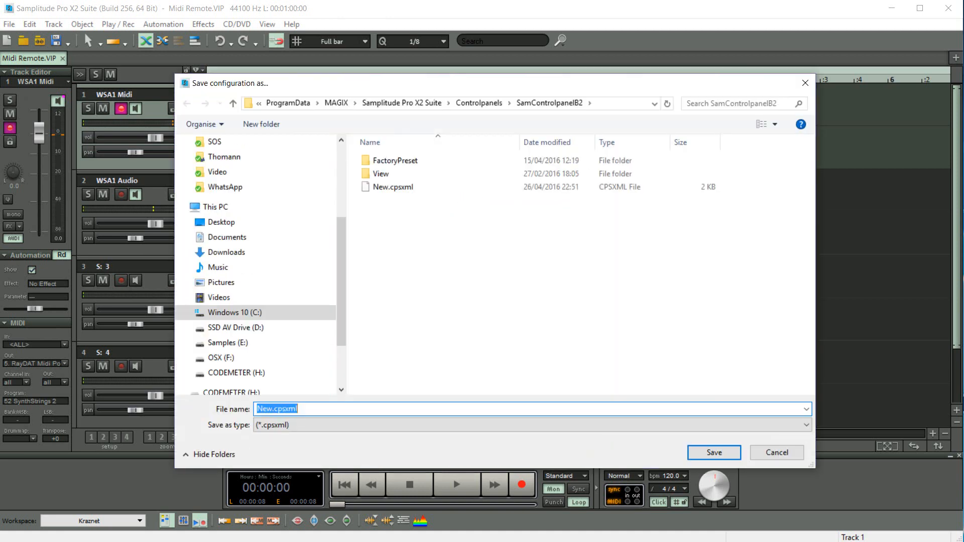
type("WSA")
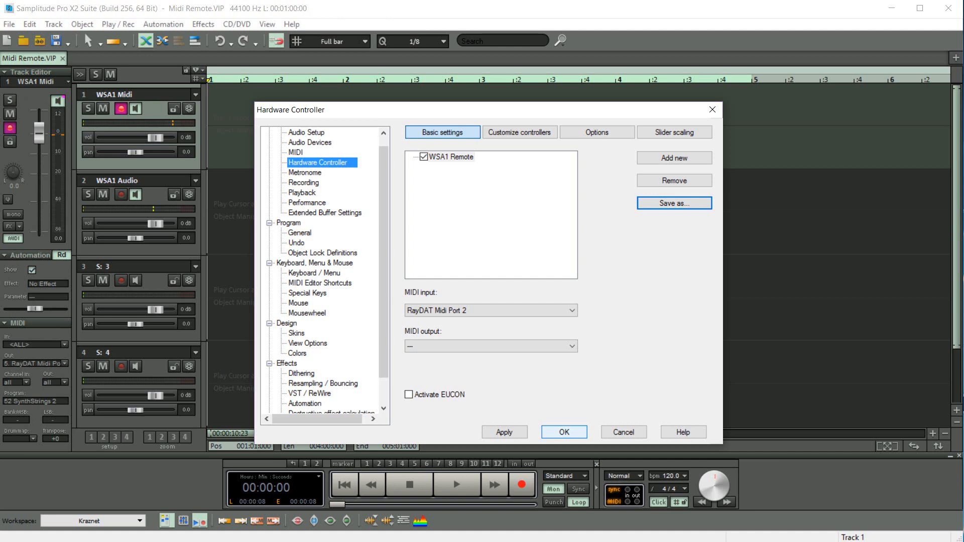
left_click(562, 432)
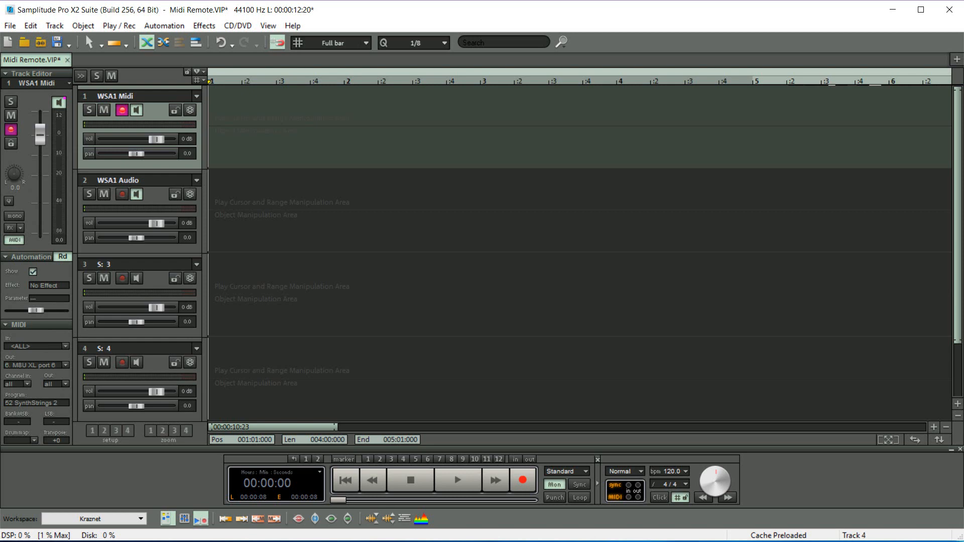
mouse_move(521, 480)
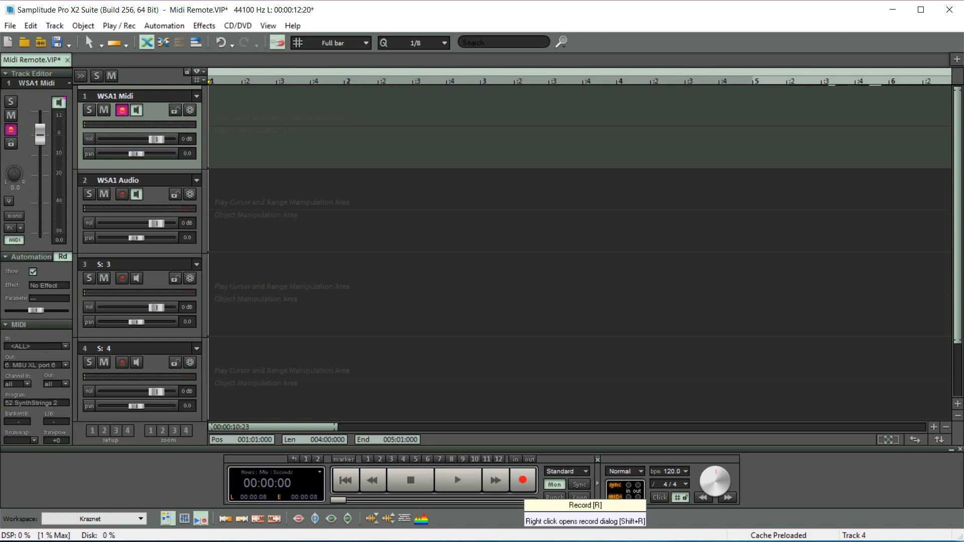
left_click(521, 480)
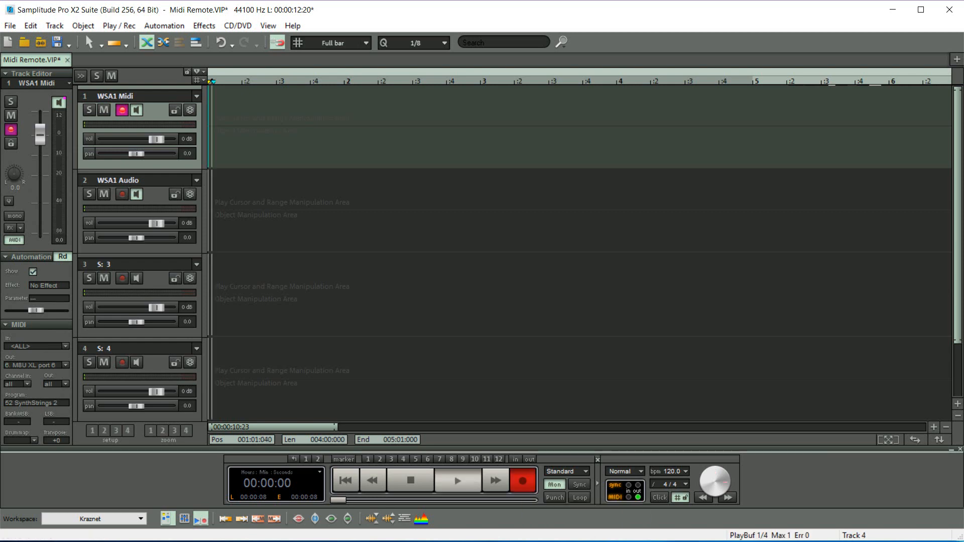
left_click(522, 479)
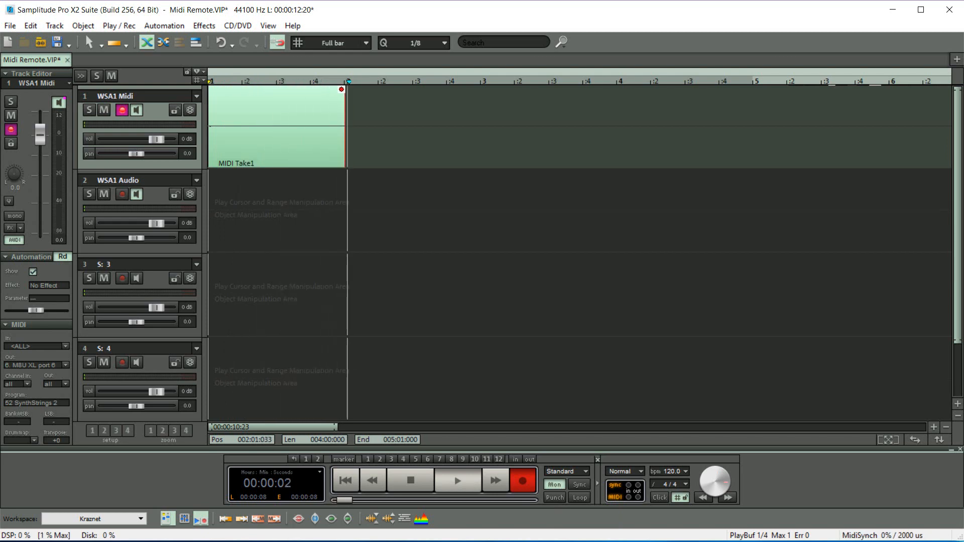
left_click(409, 480)
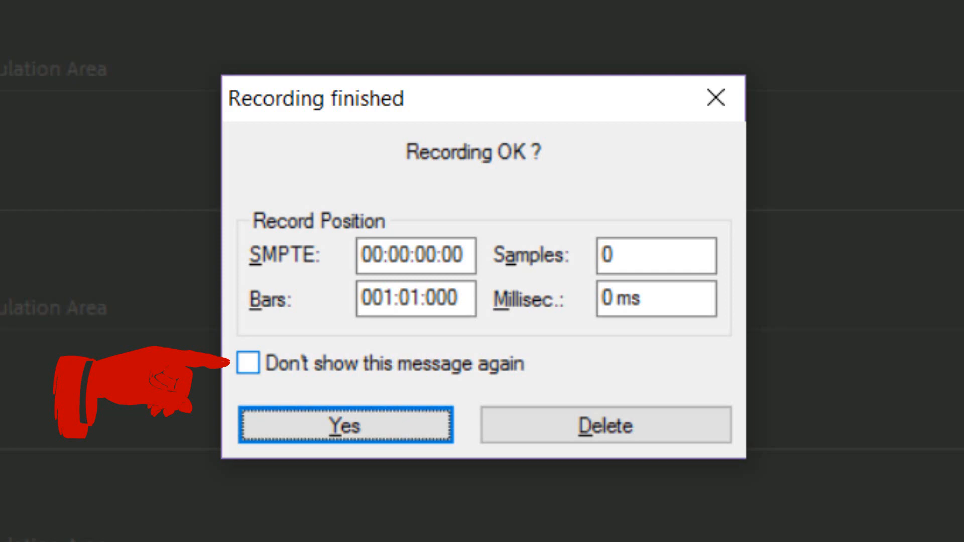
left_click(247, 363)
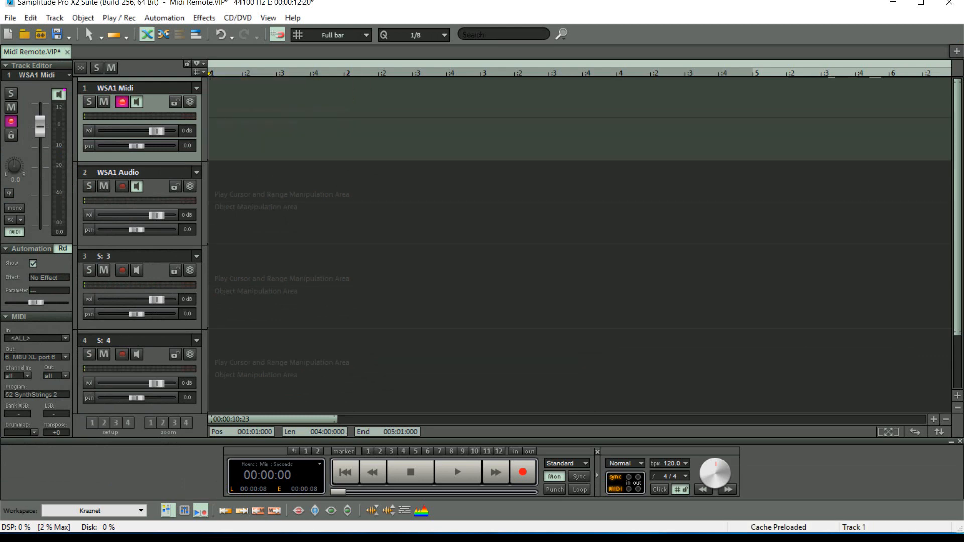
left_click(521, 472)
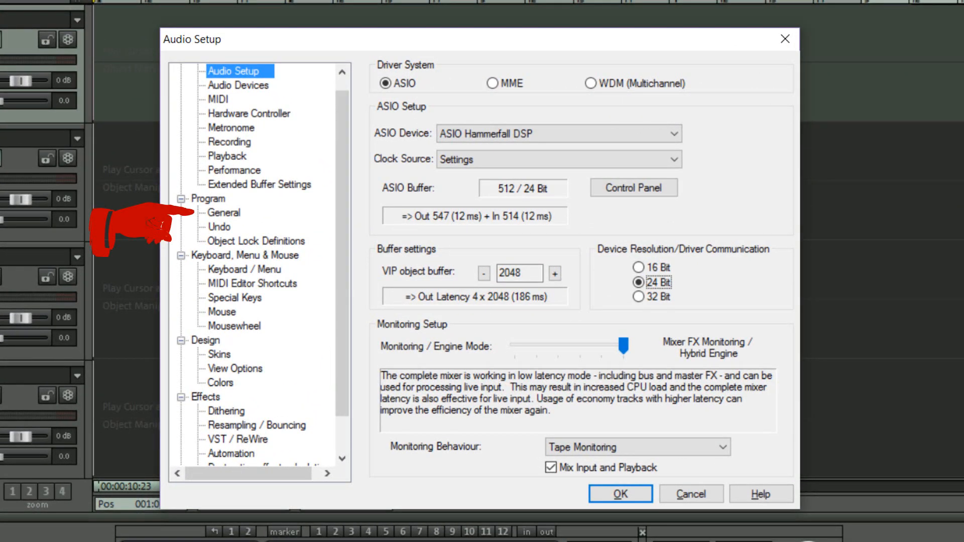
In Program > General, reset all 'Don't show this message again' boxes
left_click(223, 212)
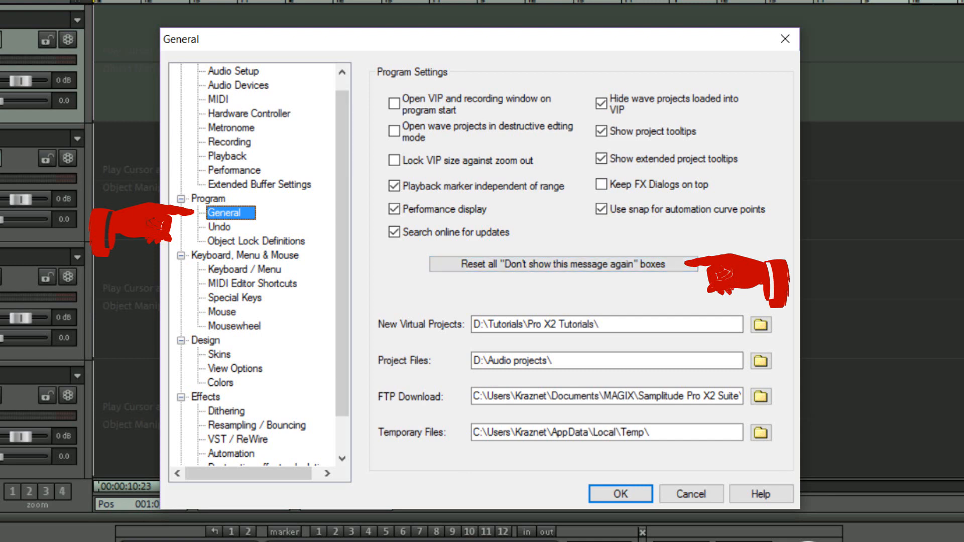
left_click(620, 493)
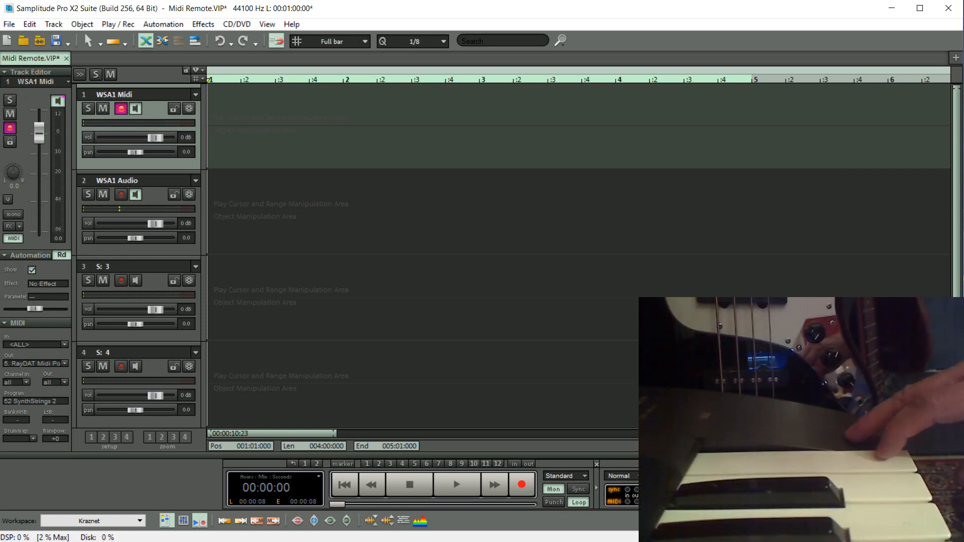
Record MIDI Take3 on the WSA1 Midi track with the remote keys, stop, and play it back
left_click(520, 485)
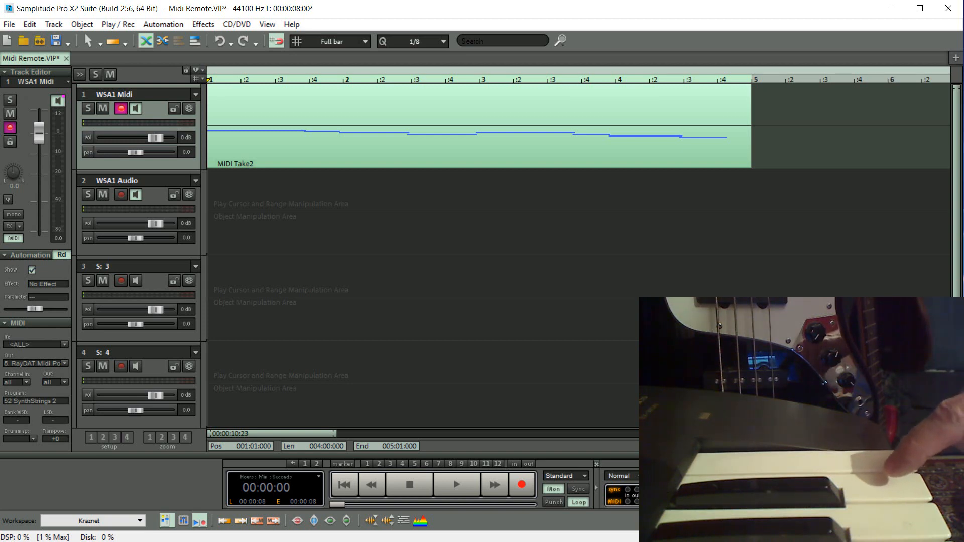
left_click(455, 484)
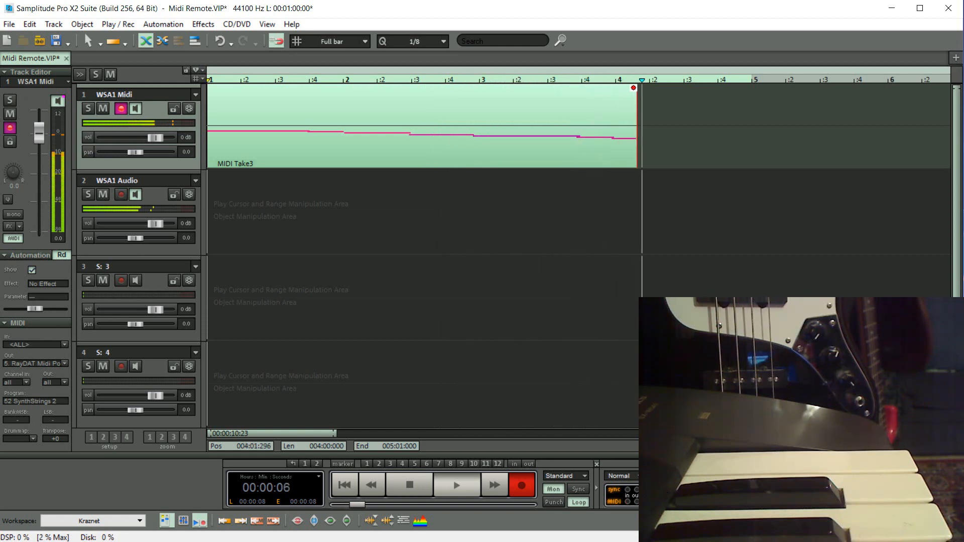
left_click(410, 485)
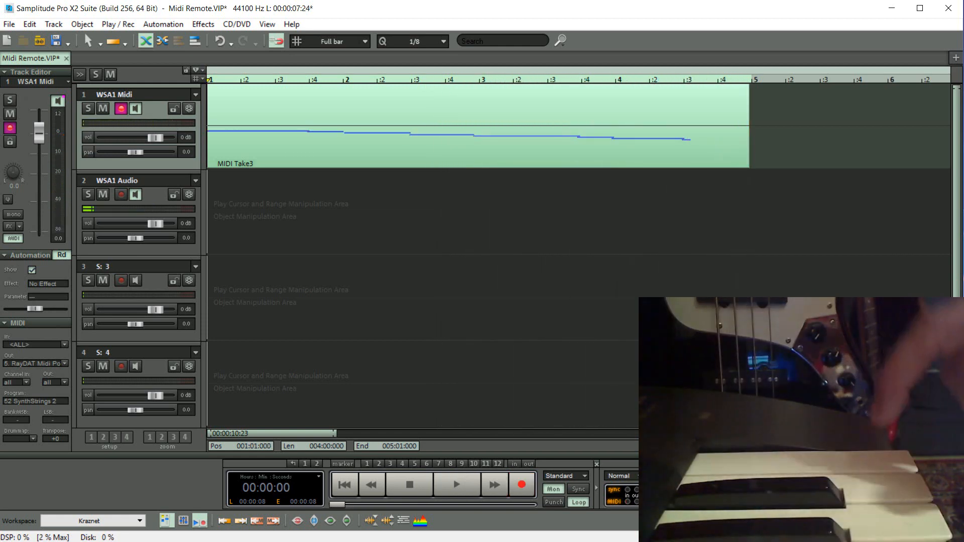
left_click(455, 484)
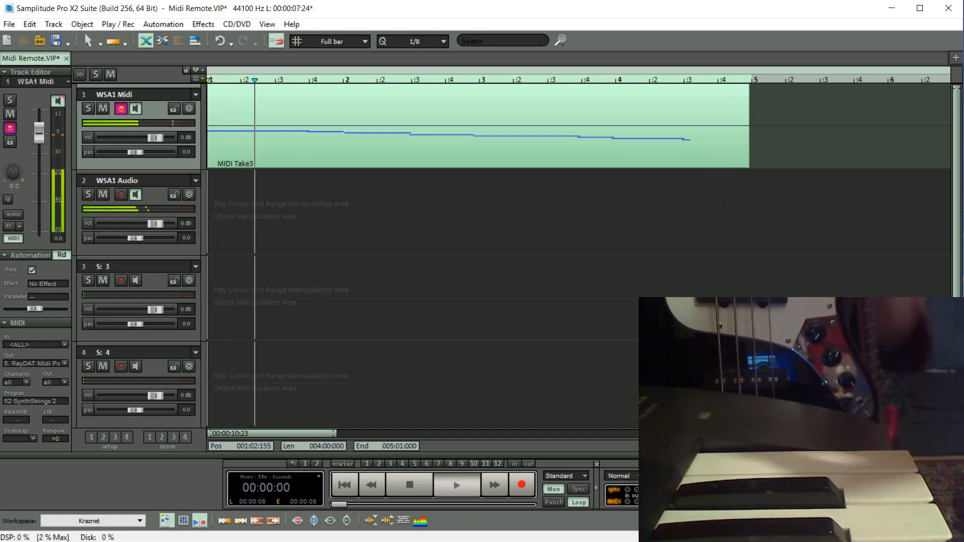